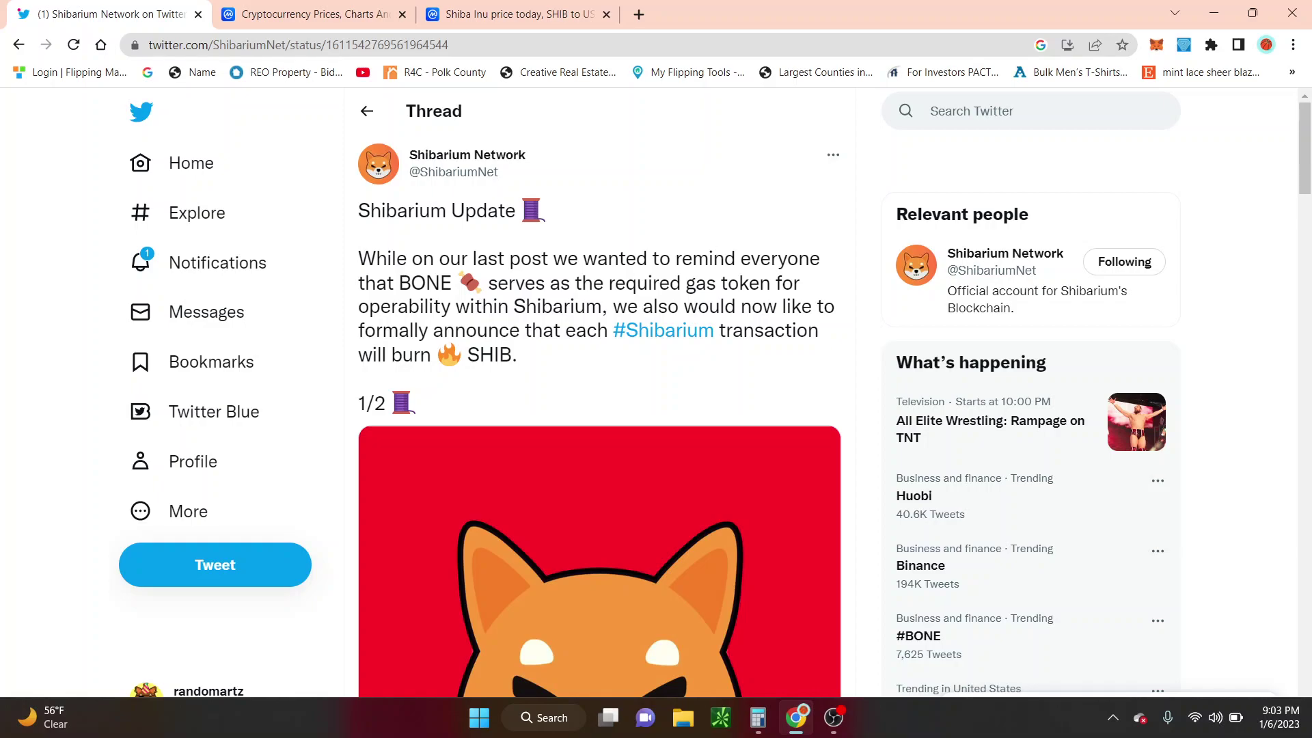
Read through the Shibarium SHIB-burn thread and its replies, then switch to the CoinMarketCap prices list.
scroll("down", 3)
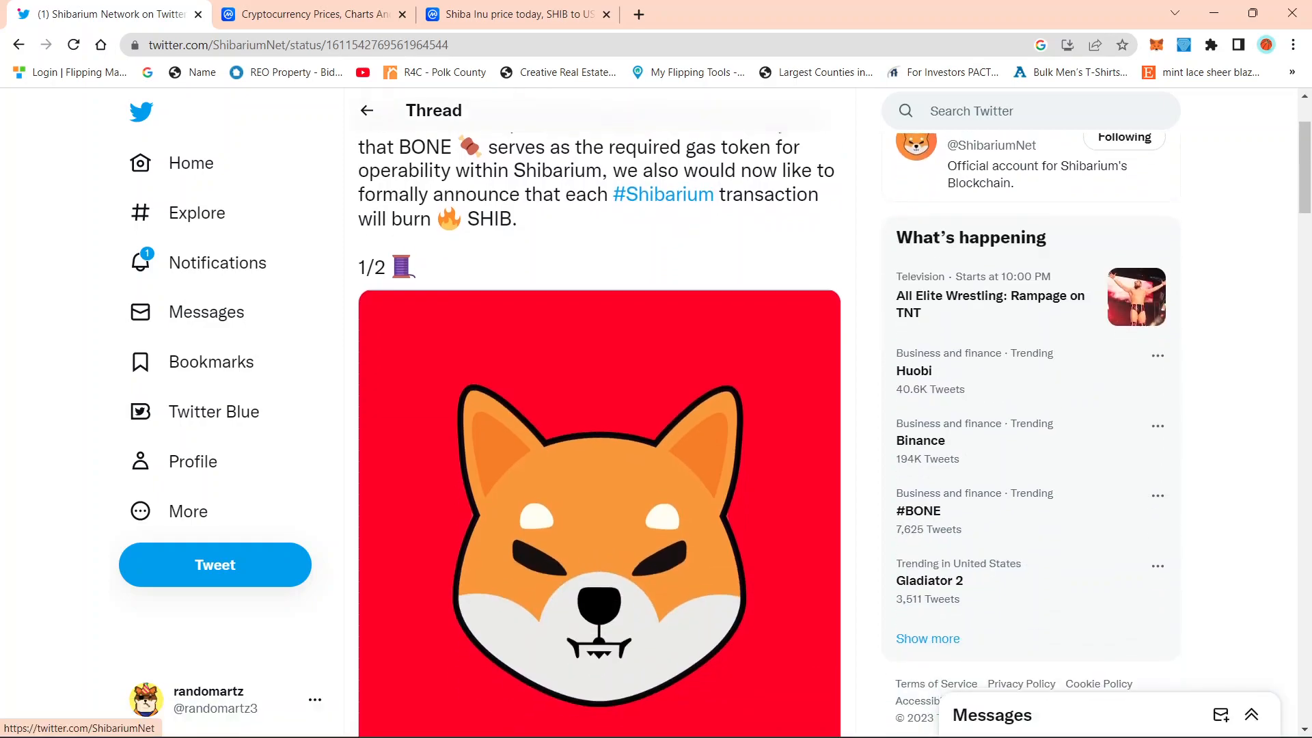
scroll("down", 3)
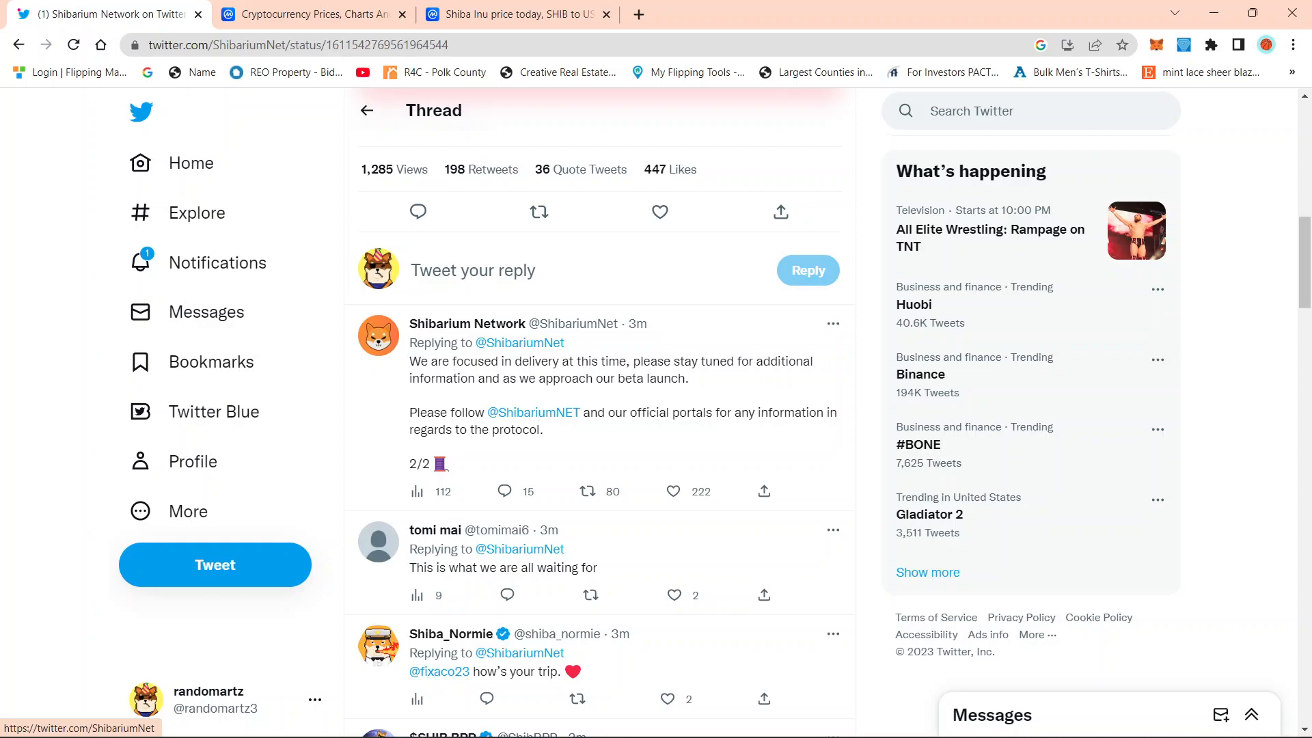
left_click(673, 491)
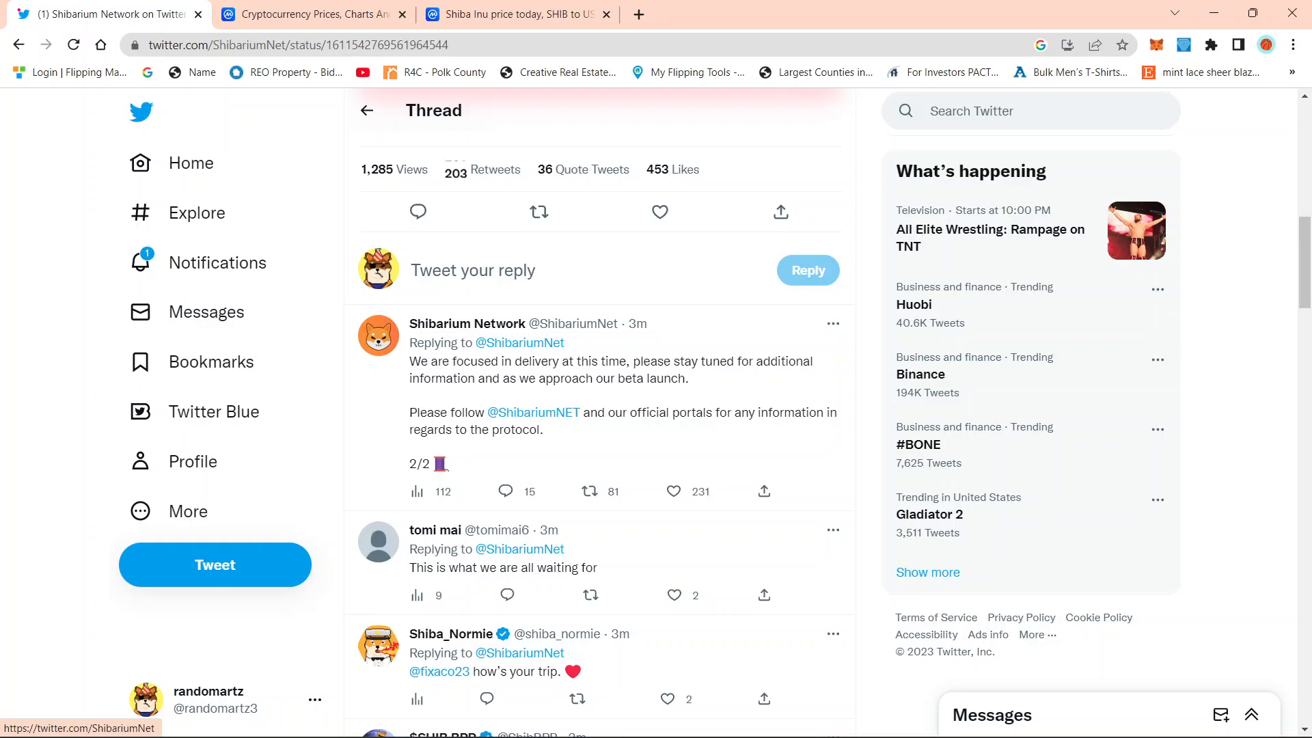
scroll("up", 3)
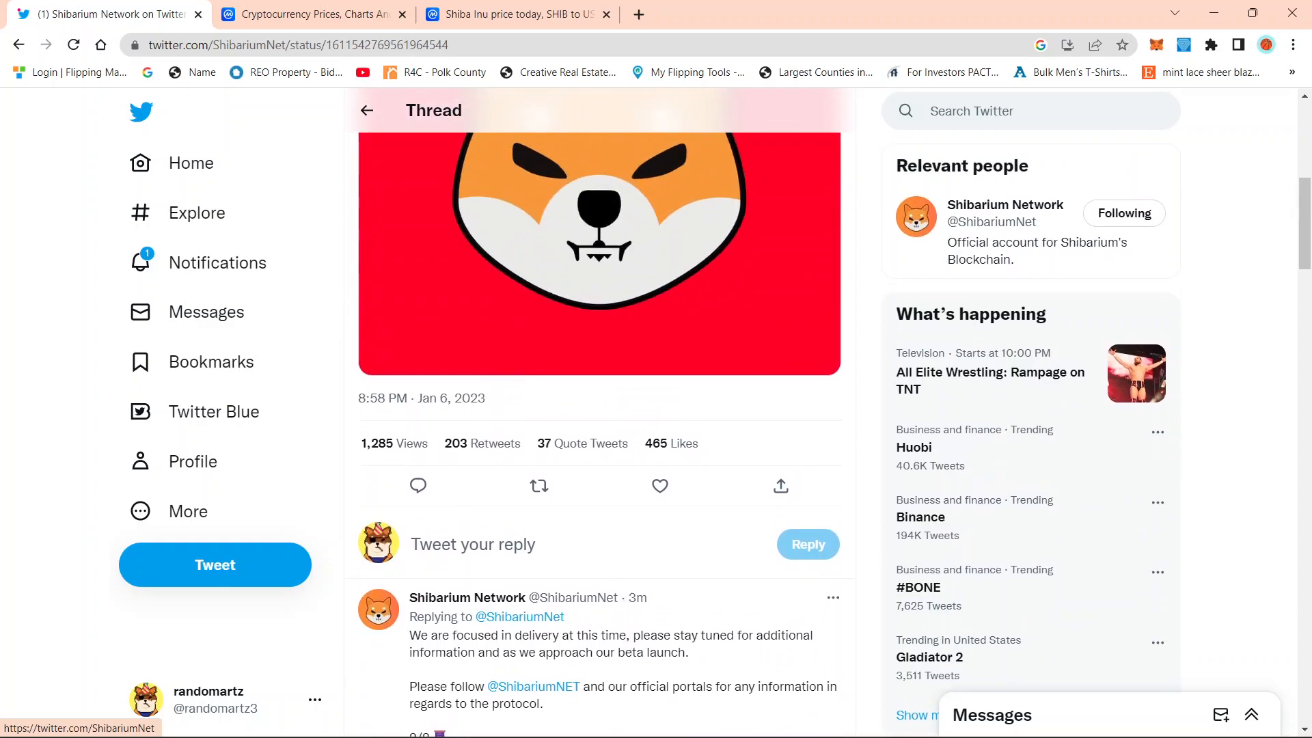
left_click(310, 14)
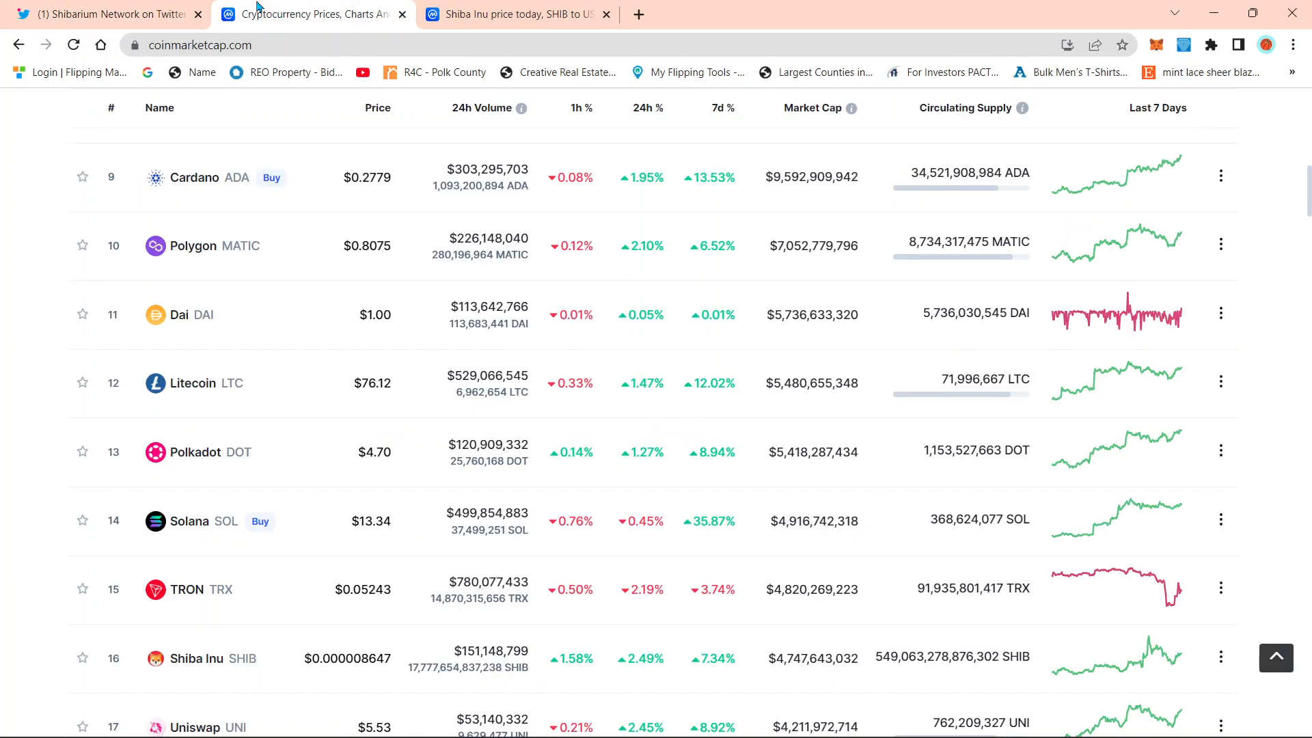
Review the coin list from Bitcoin at the top down to Shiba Inu at rank 16, about $0.0000086.
scroll("up", 3)
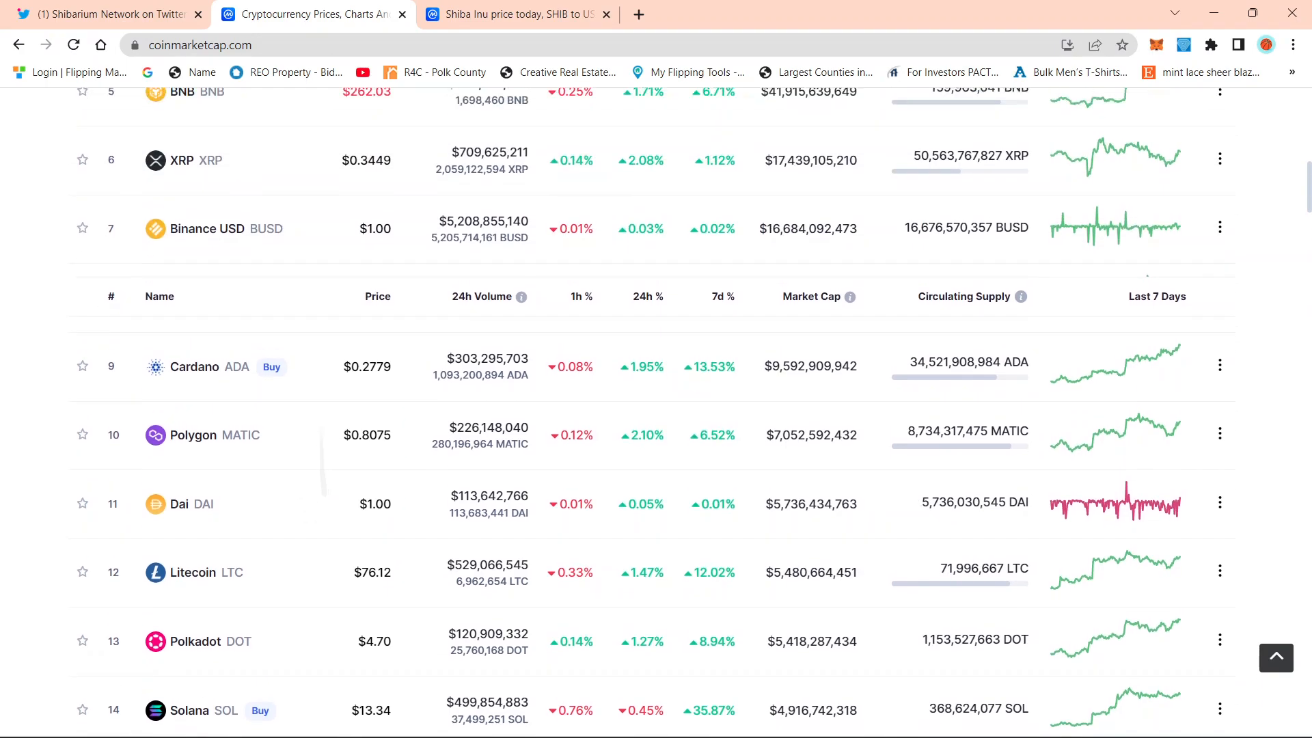
scroll("up", 3)
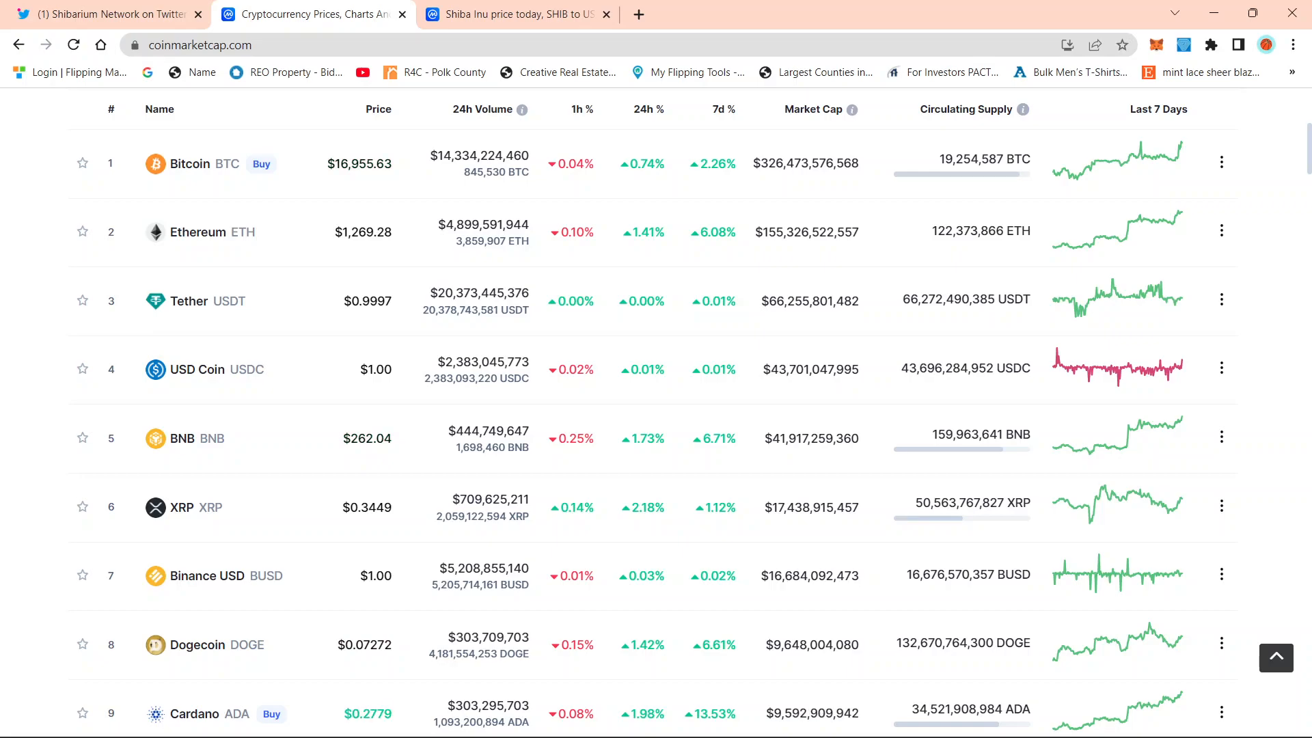
scroll("down", 3)
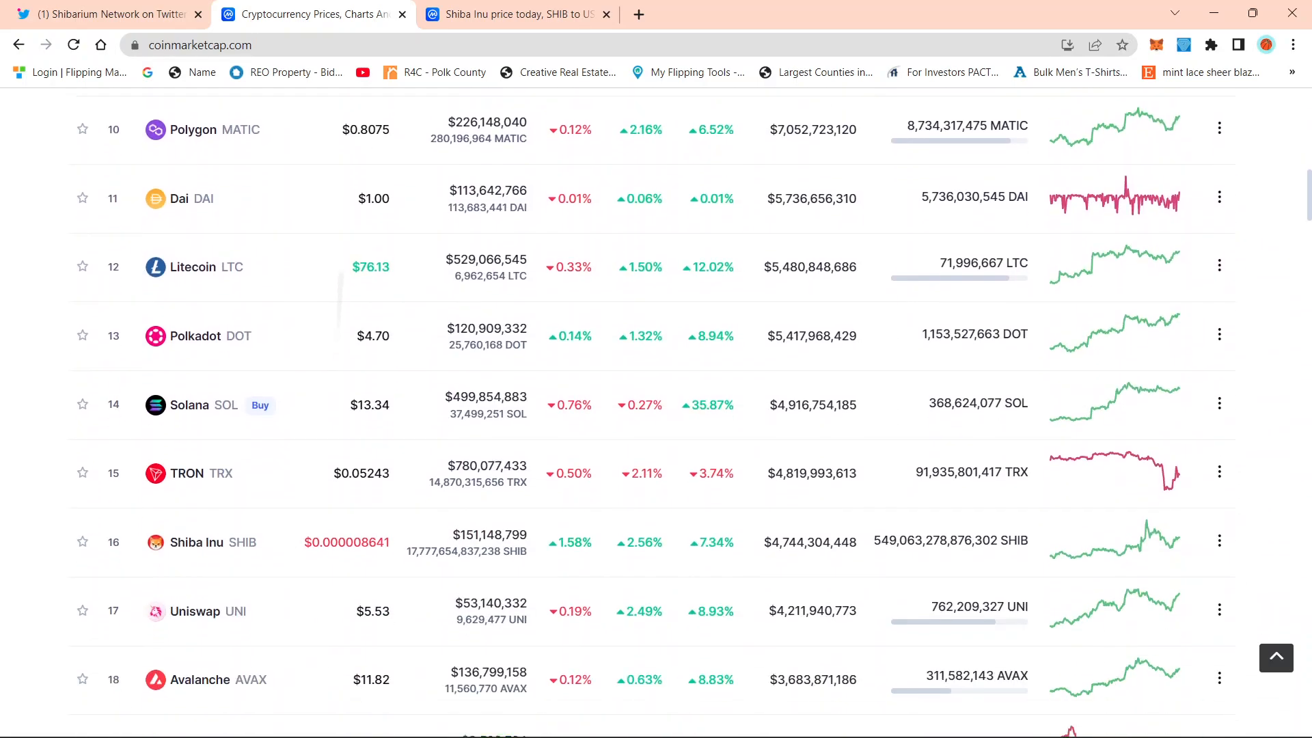
scroll("down", 3)
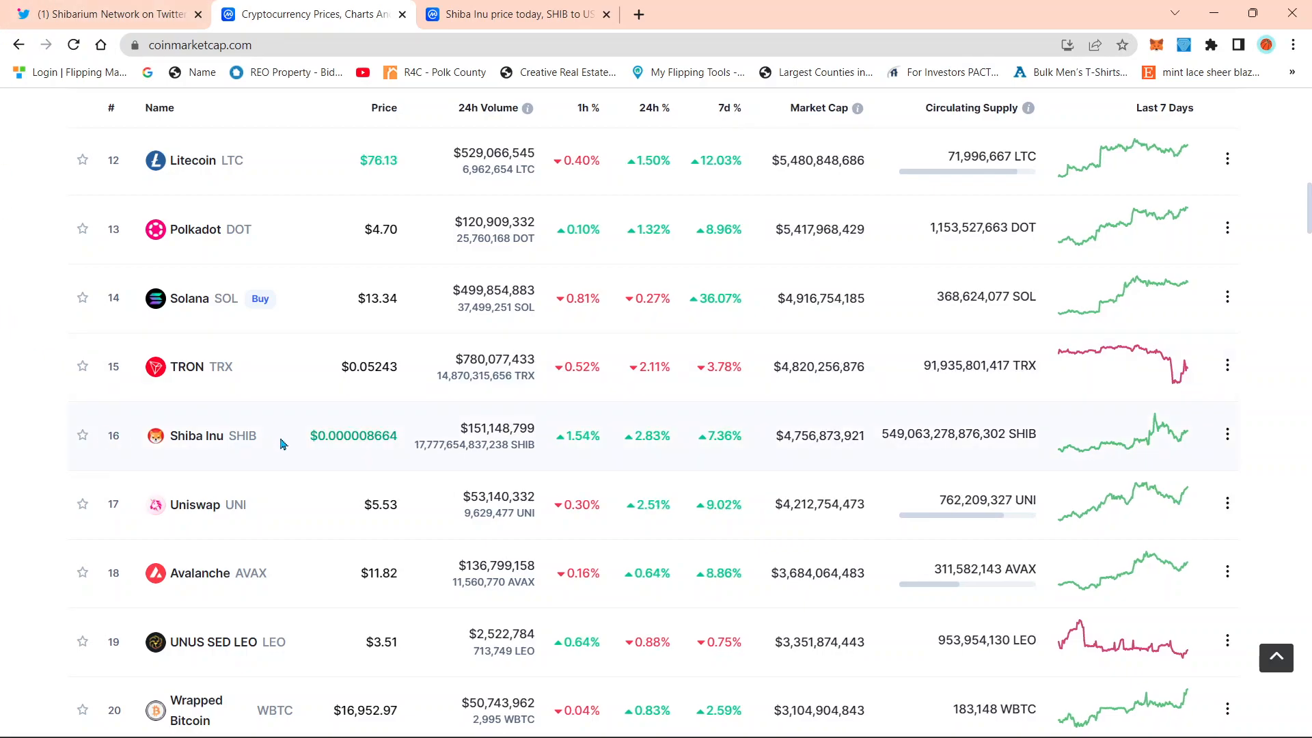
mouse_move(520, 13)
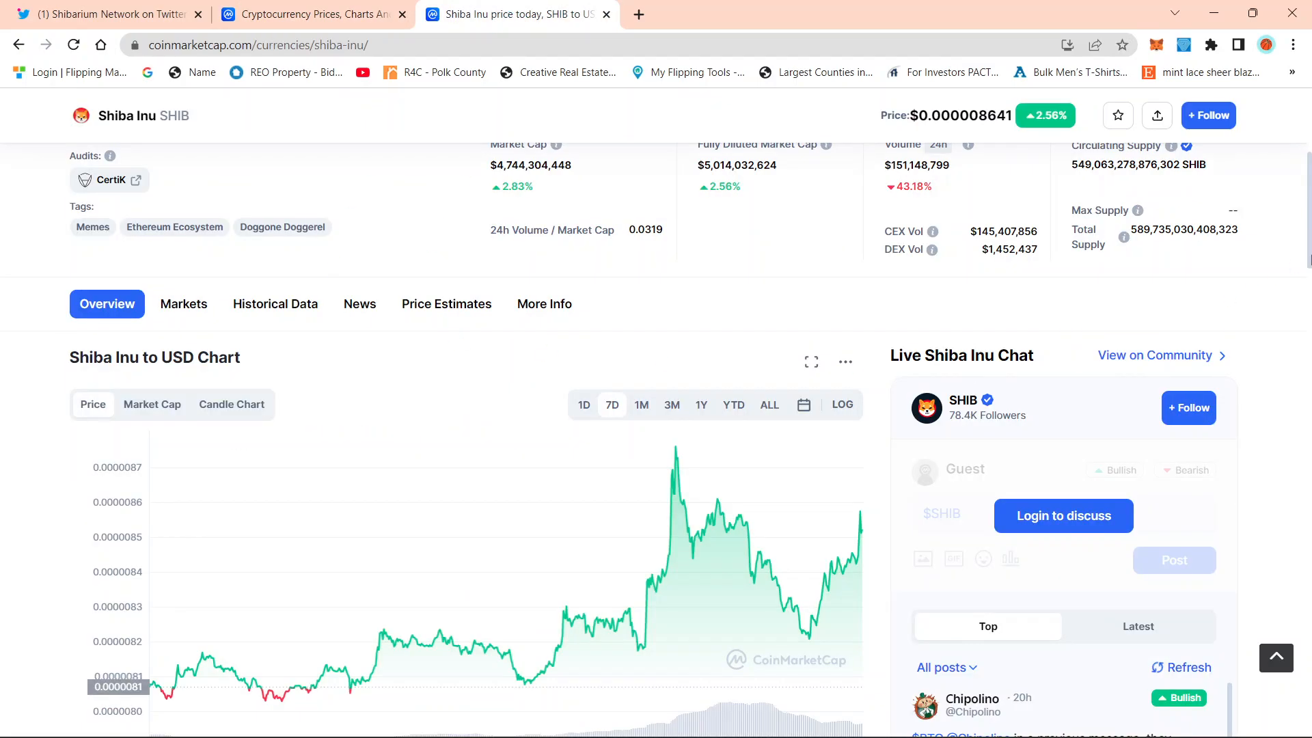
scroll("down", 3)
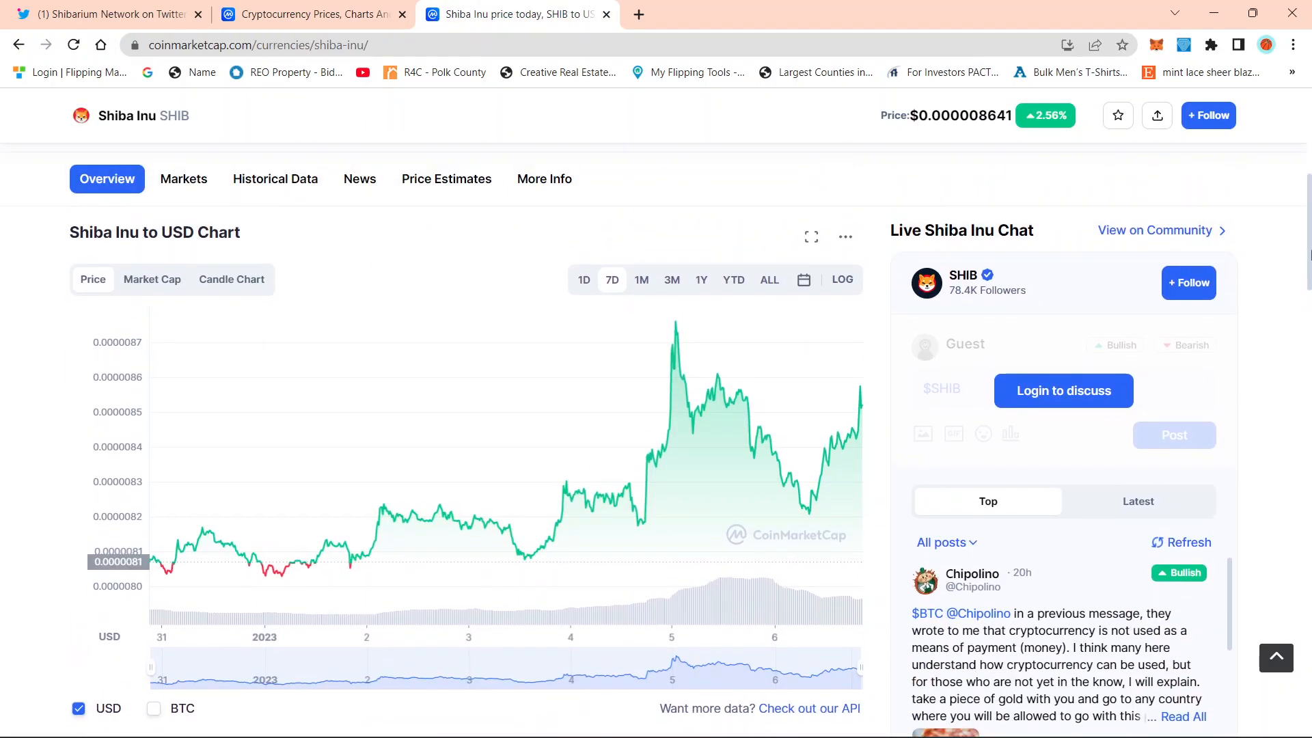
mouse_move(390, 583)
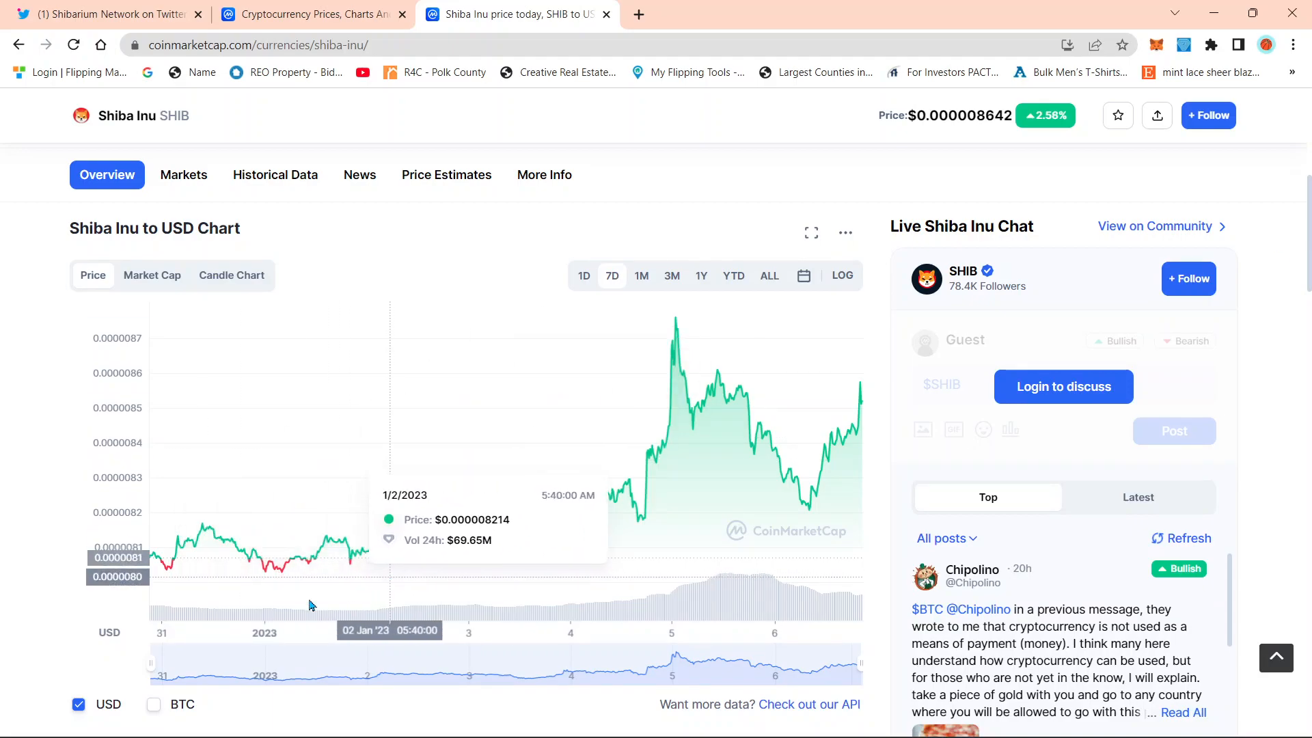
mouse_move(793, 488)
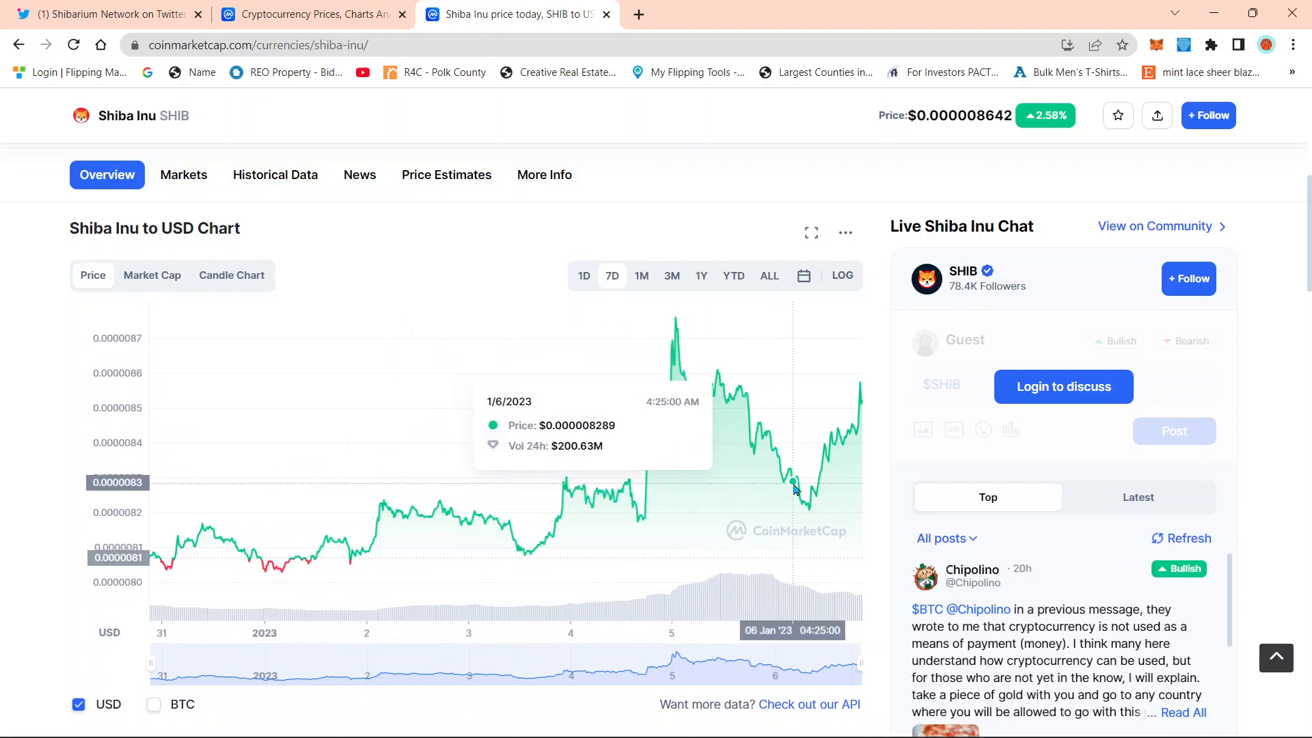
scroll("up", 3)
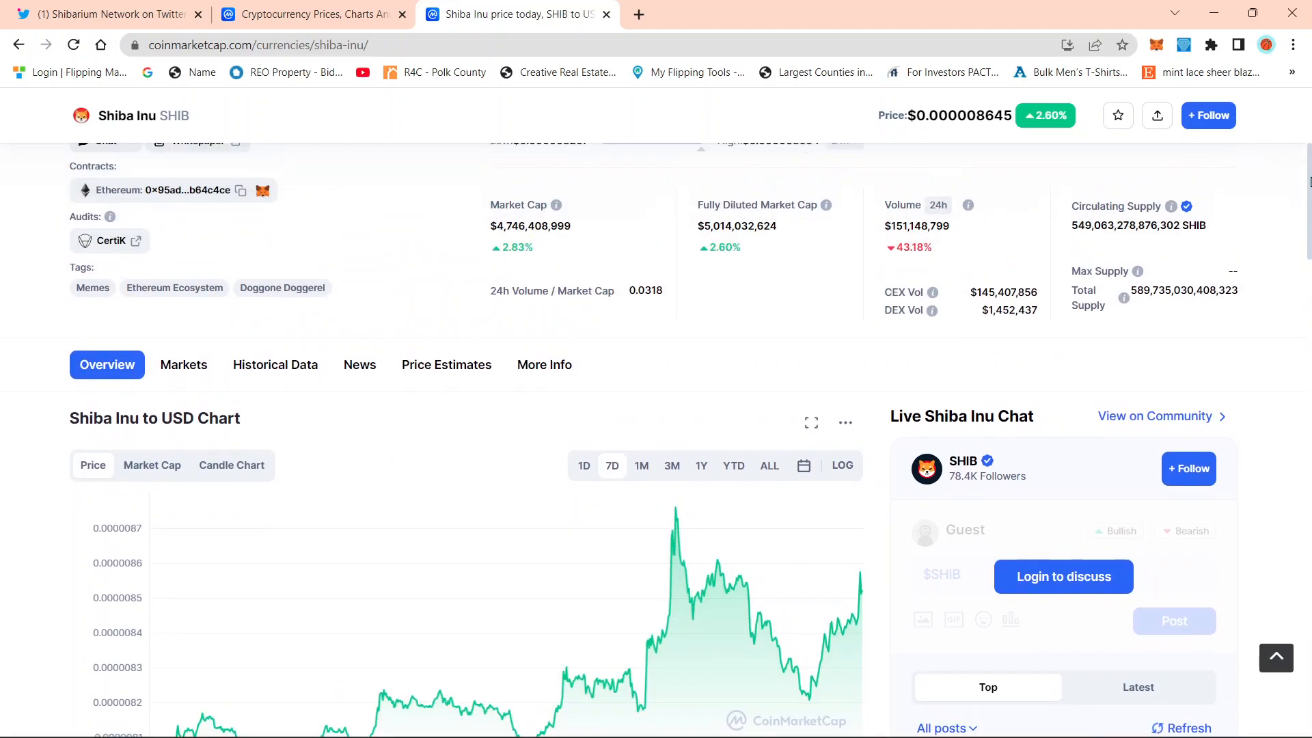